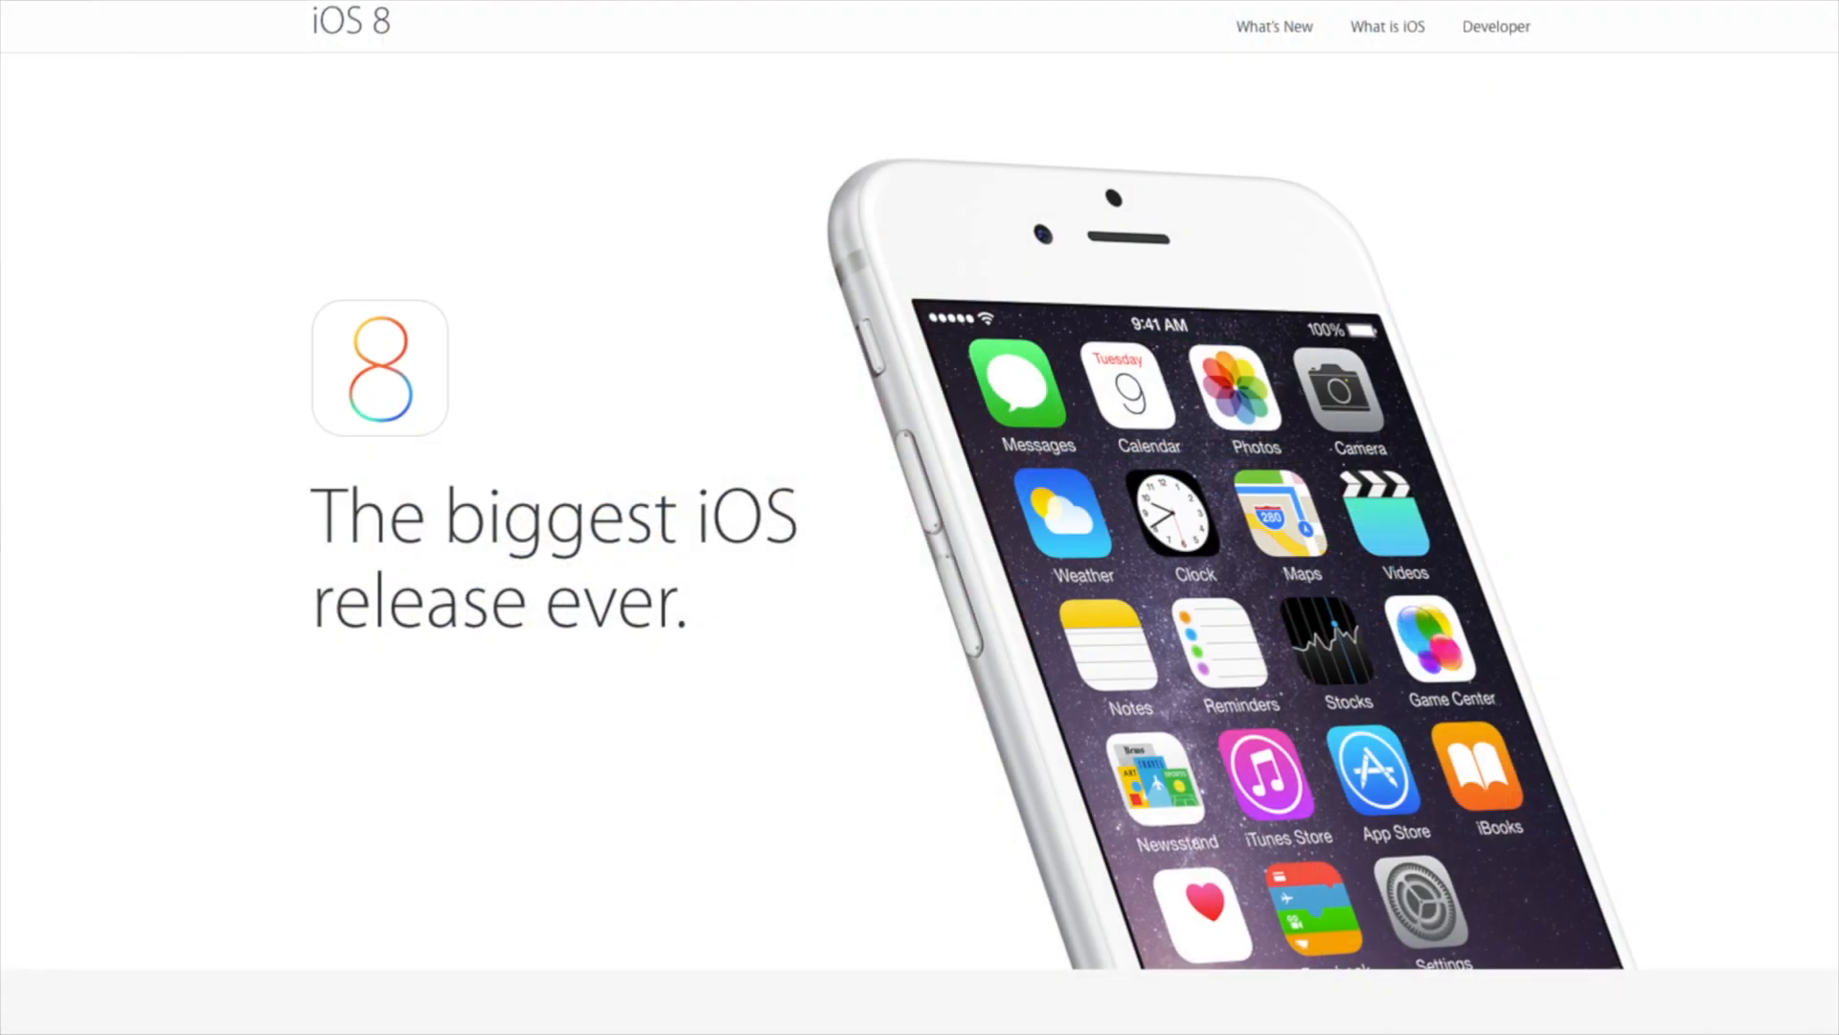
scroll(down, 3)
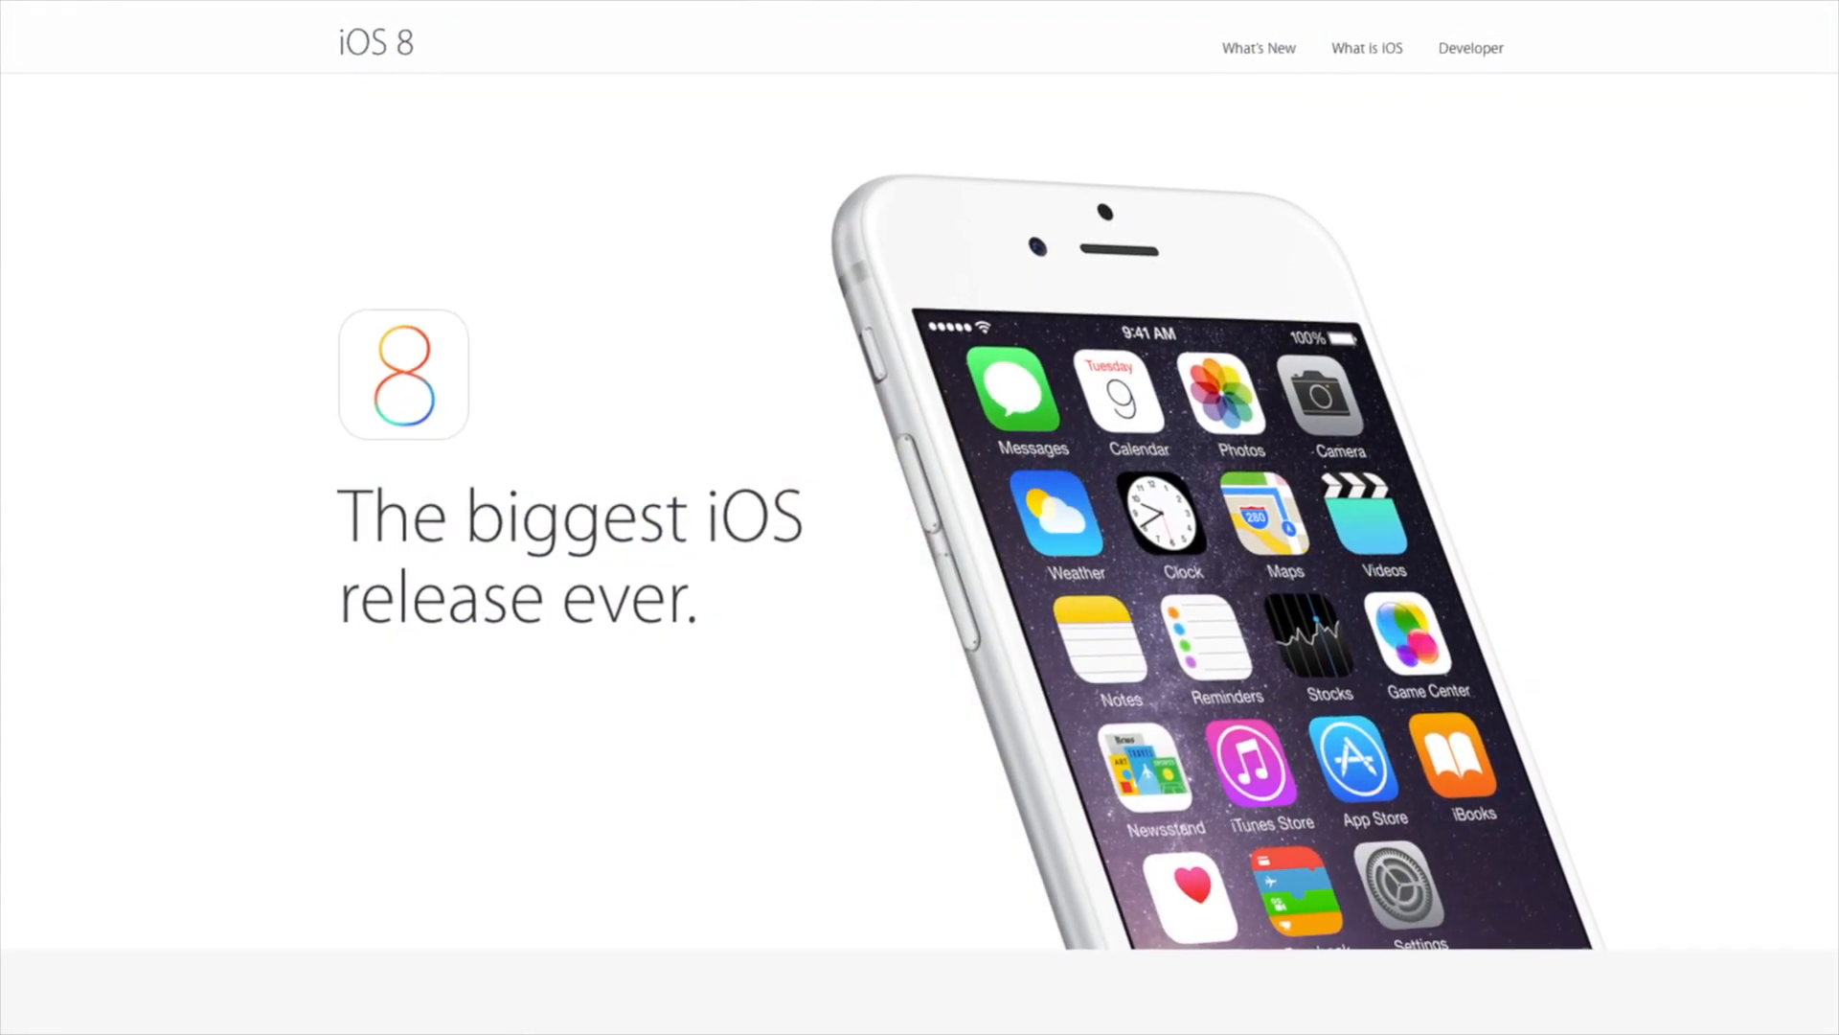
scroll(down, 3)
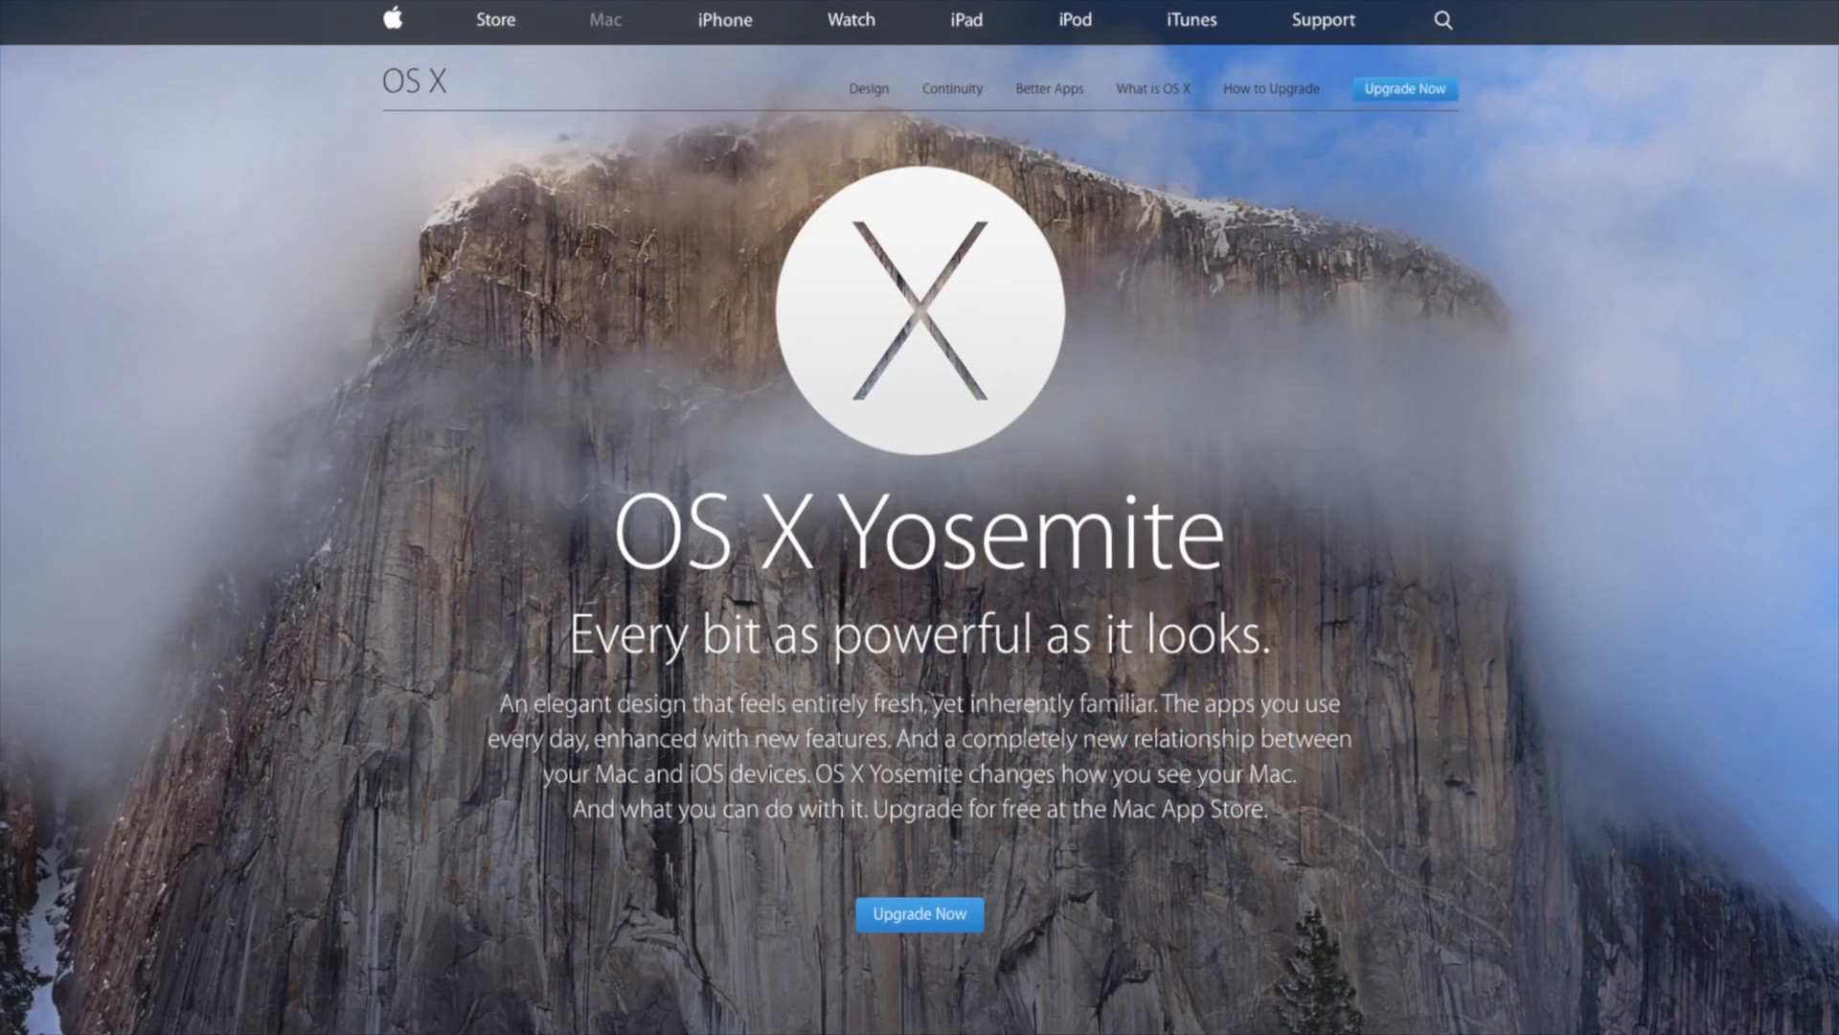
scroll(down, 3)
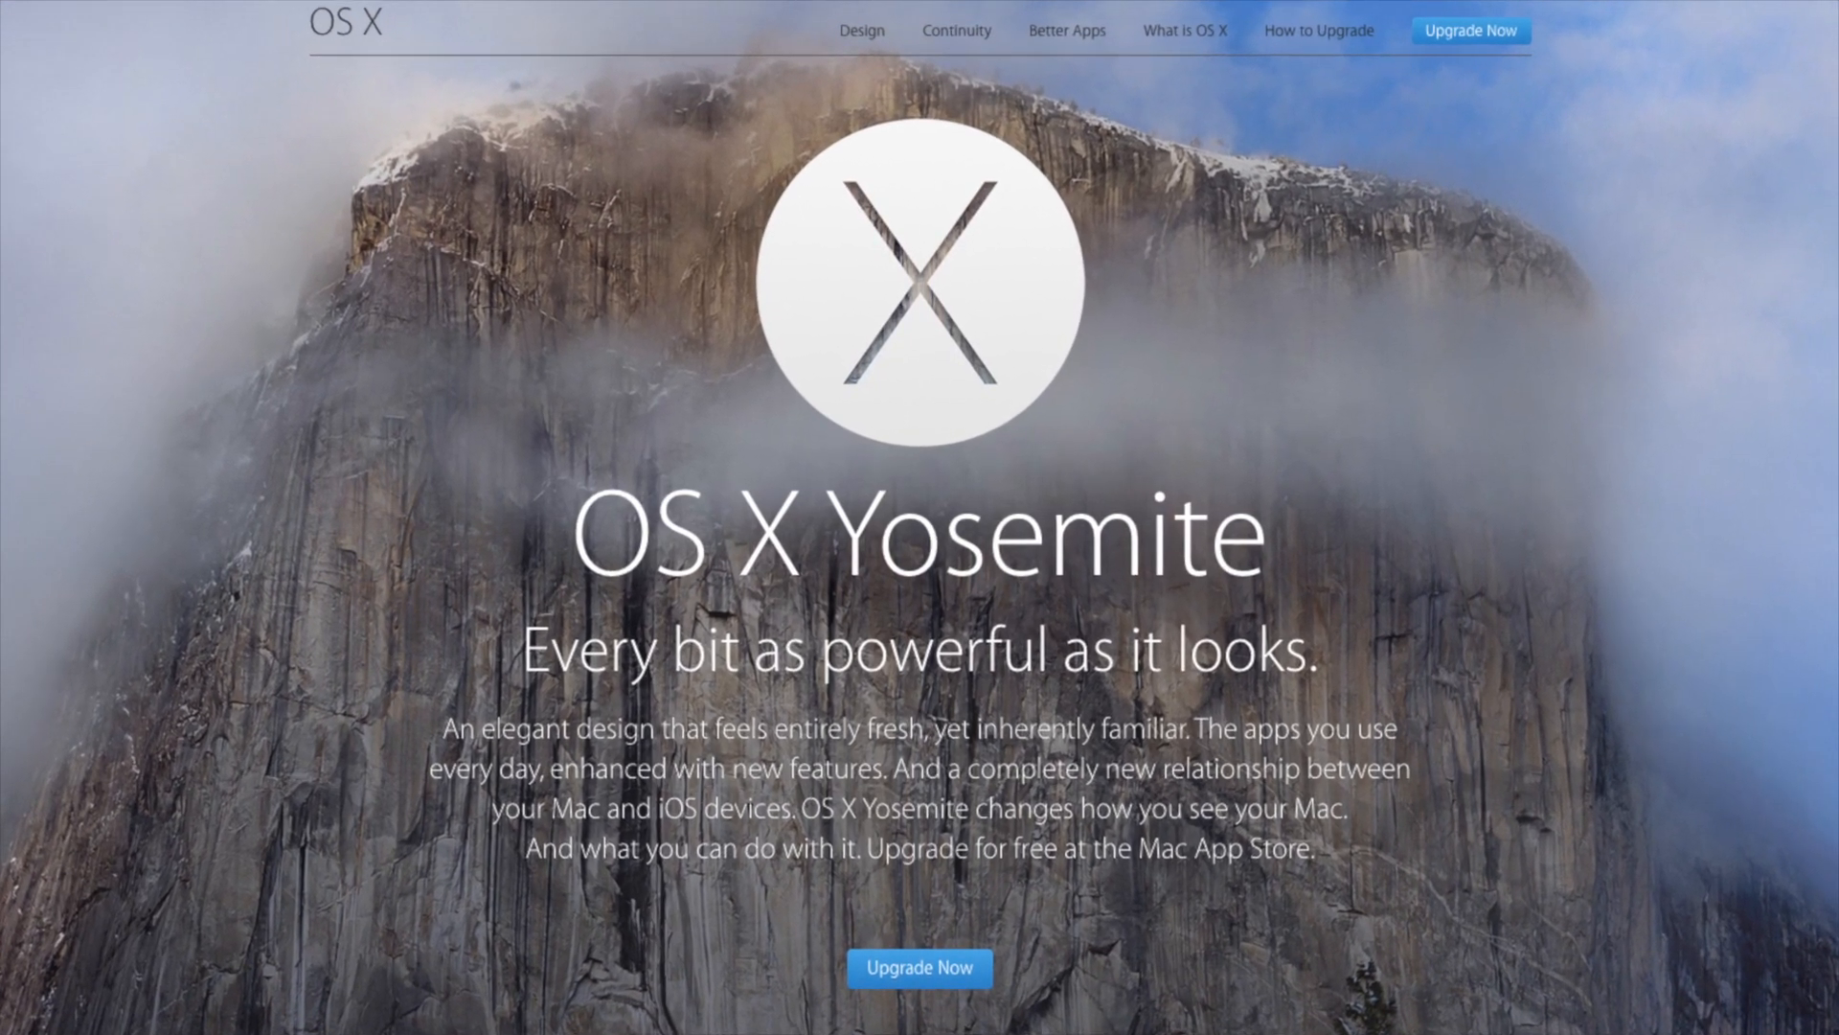
scroll(down, 3)
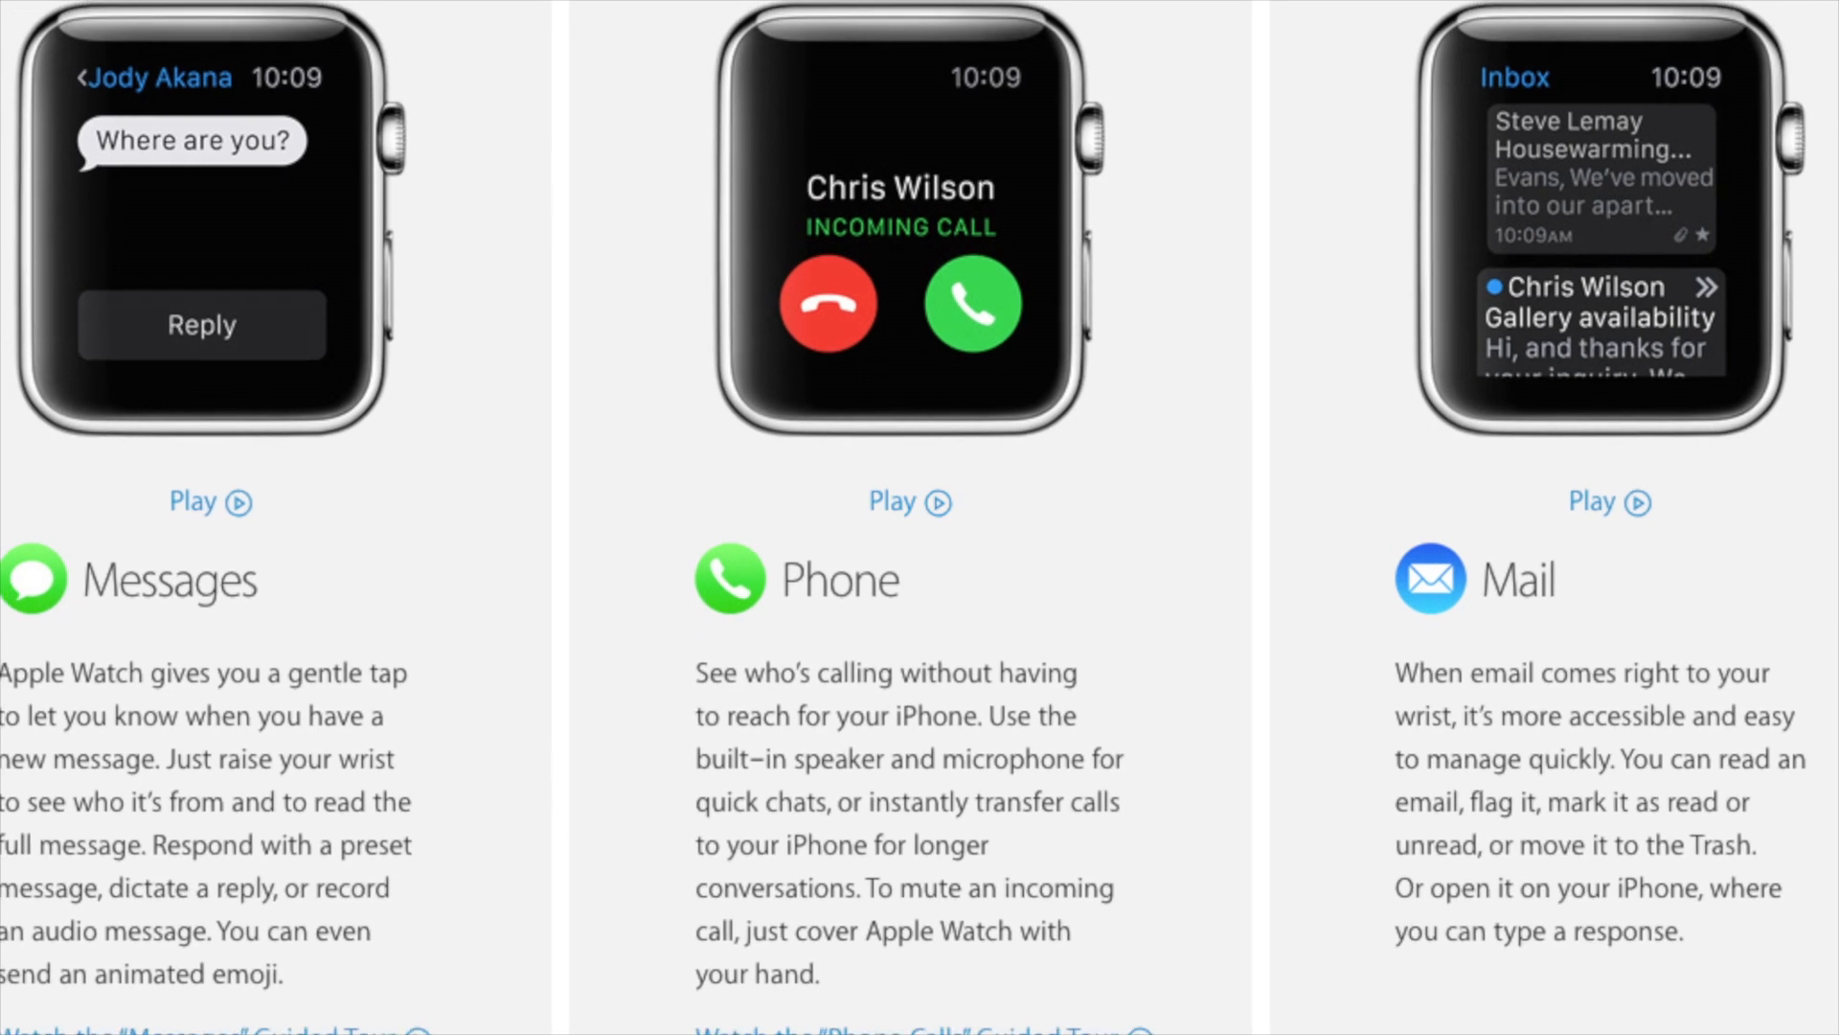
scroll(down, 3)
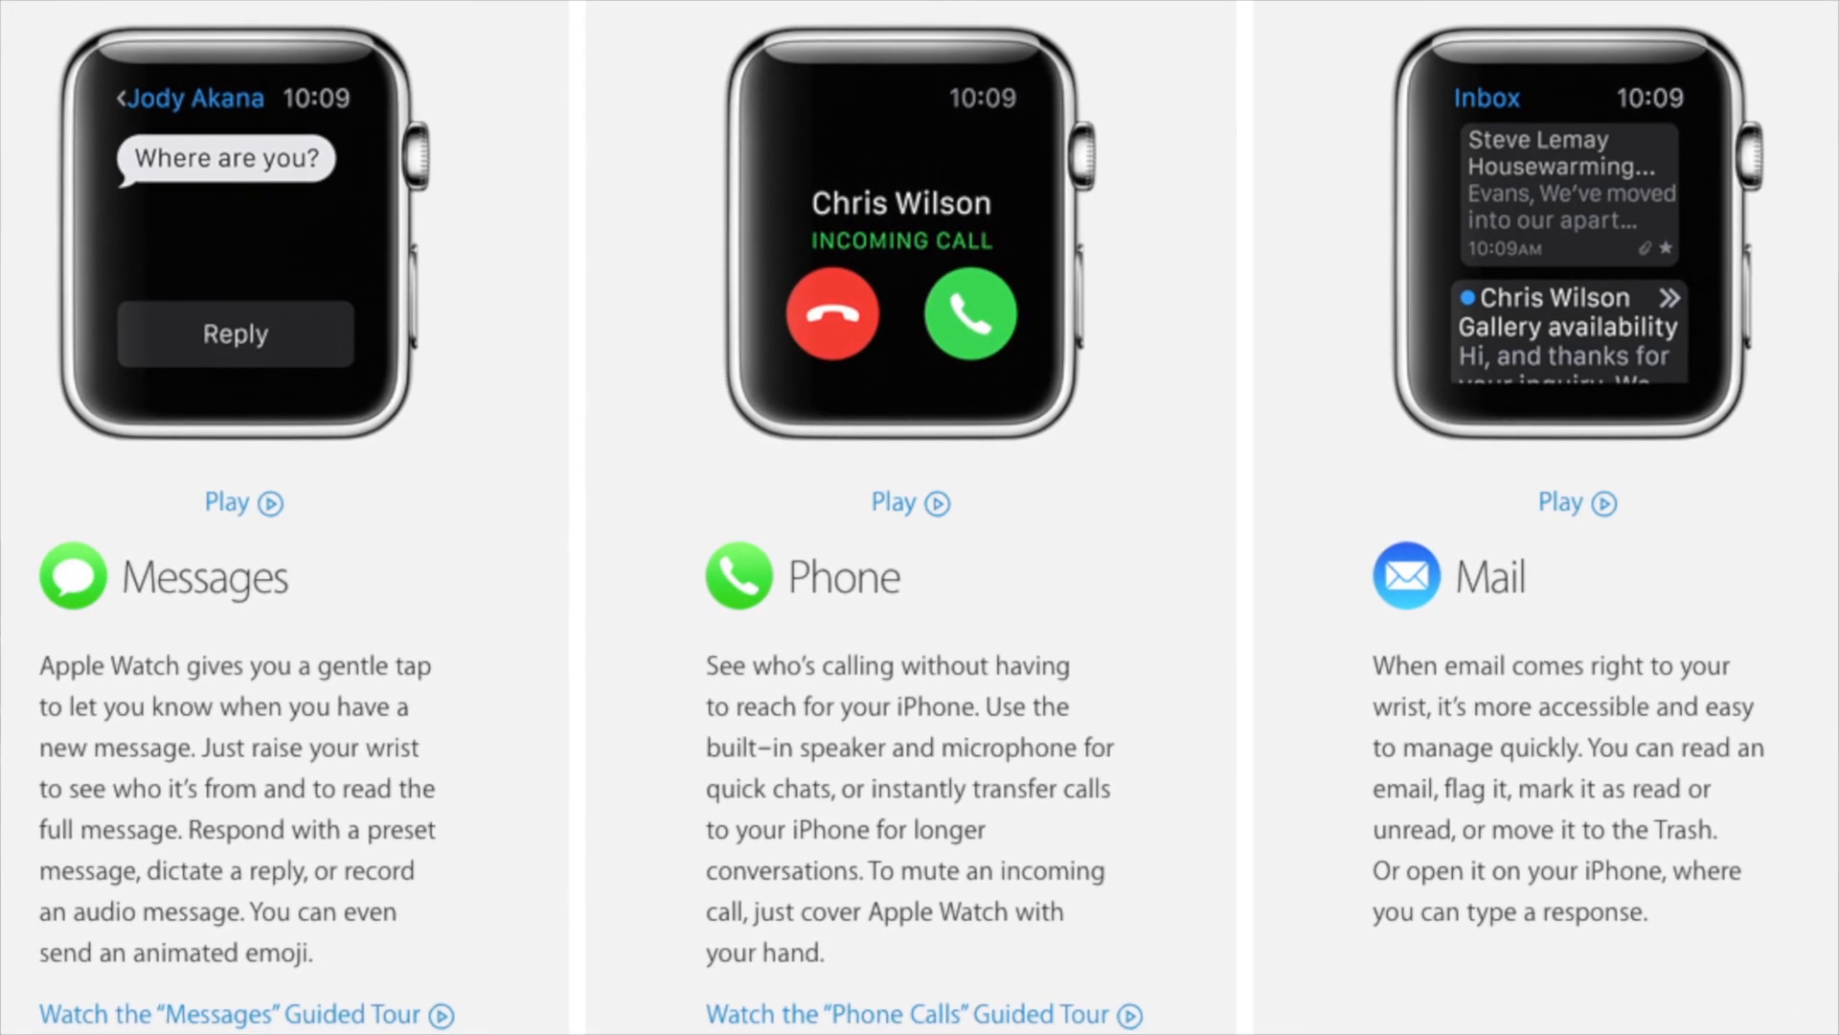
scroll(down, 3)
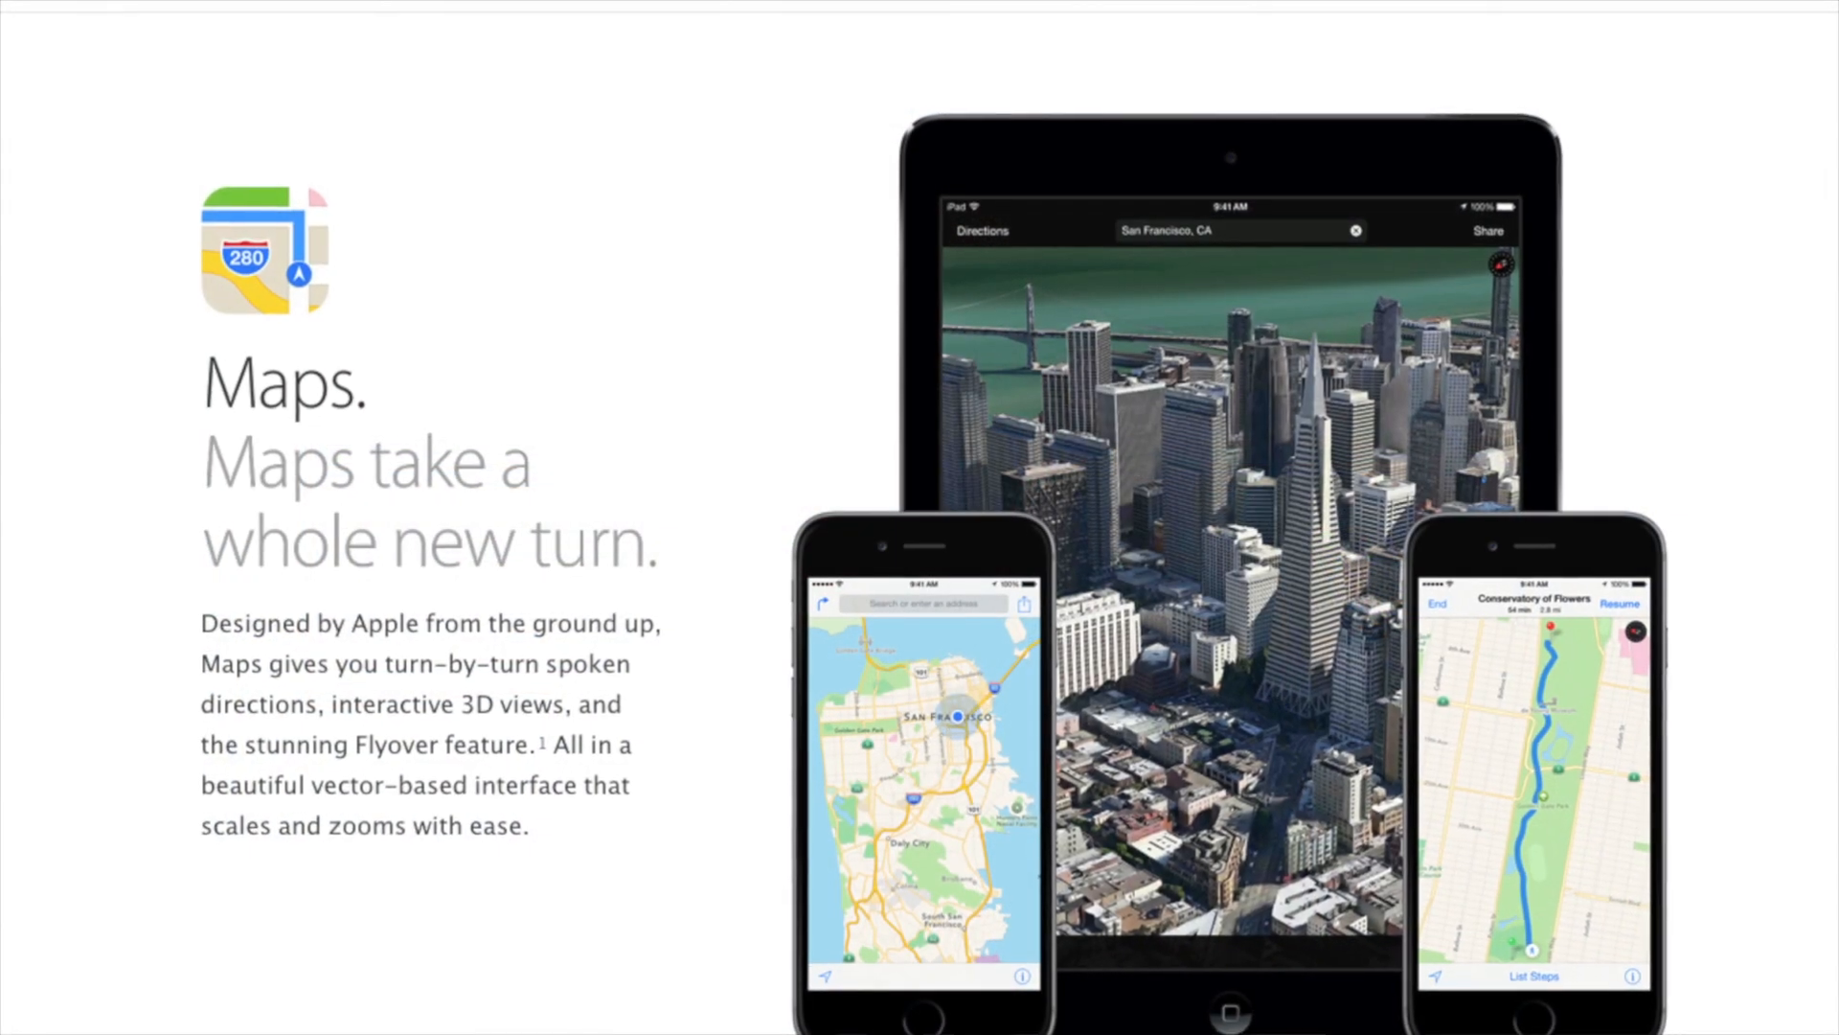
scroll(up, 3)
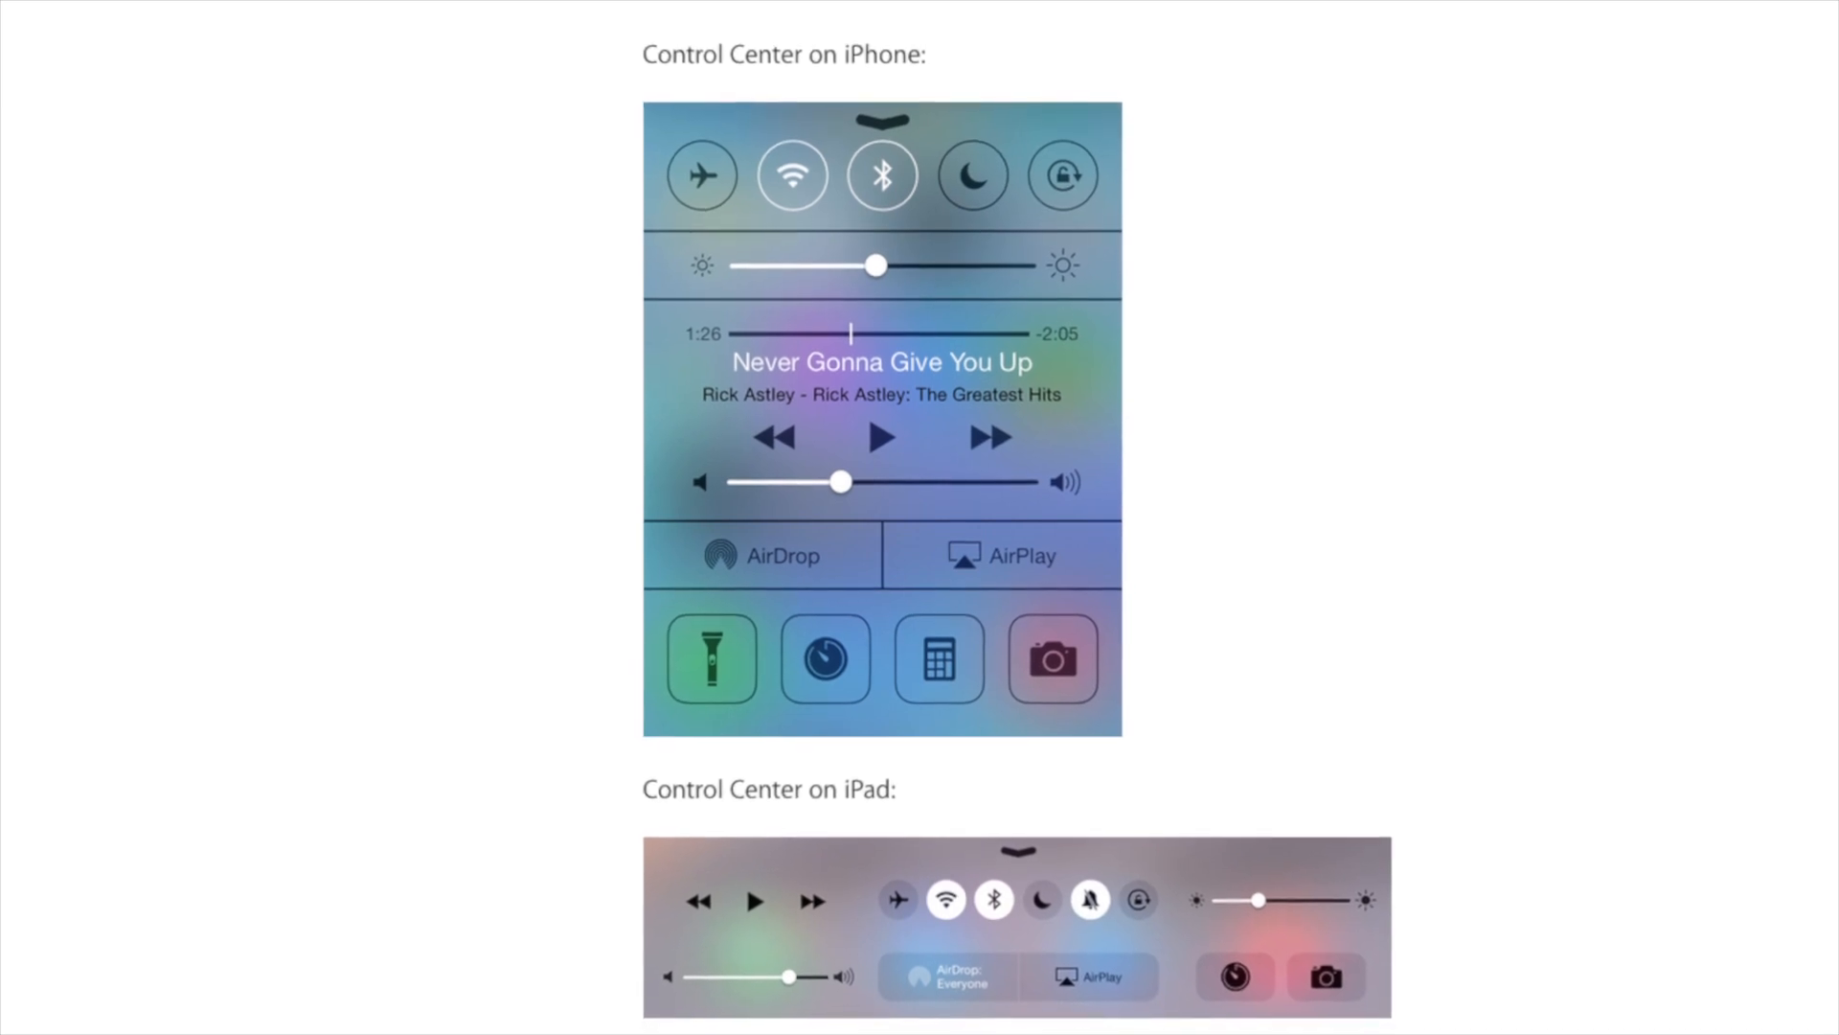
scroll(down, 3)
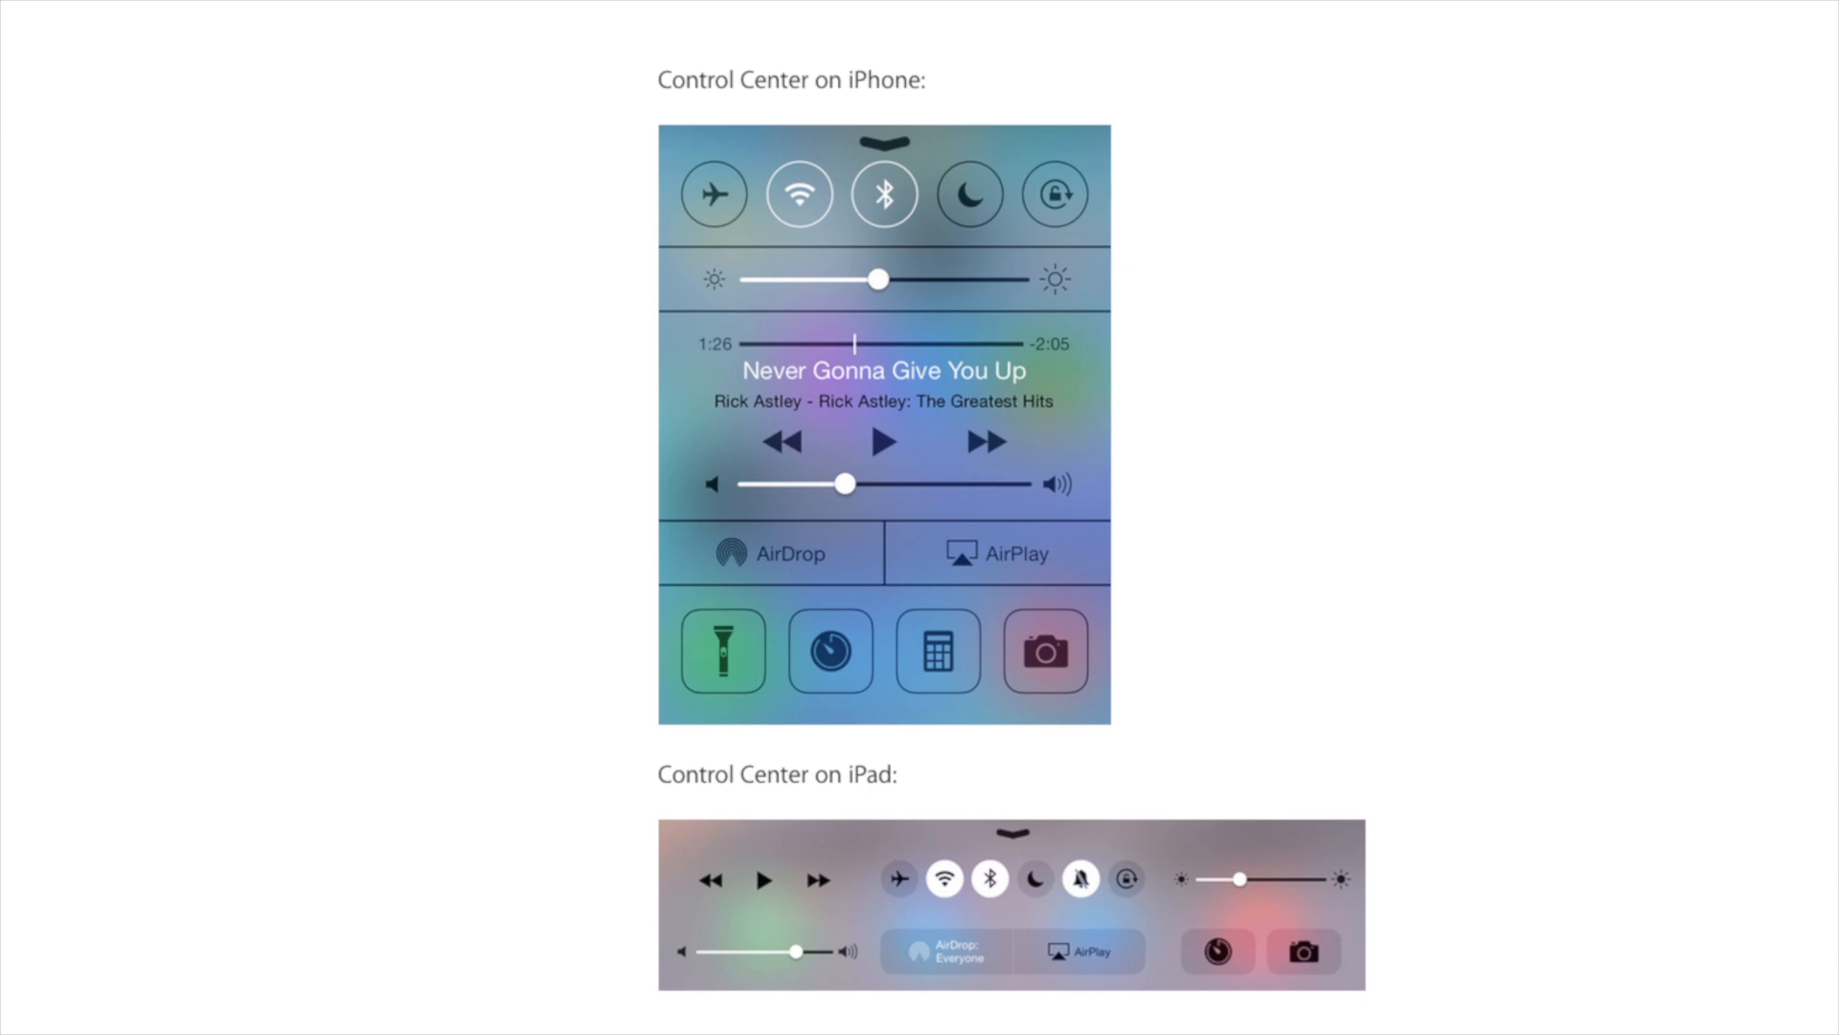
scroll(down, 3)
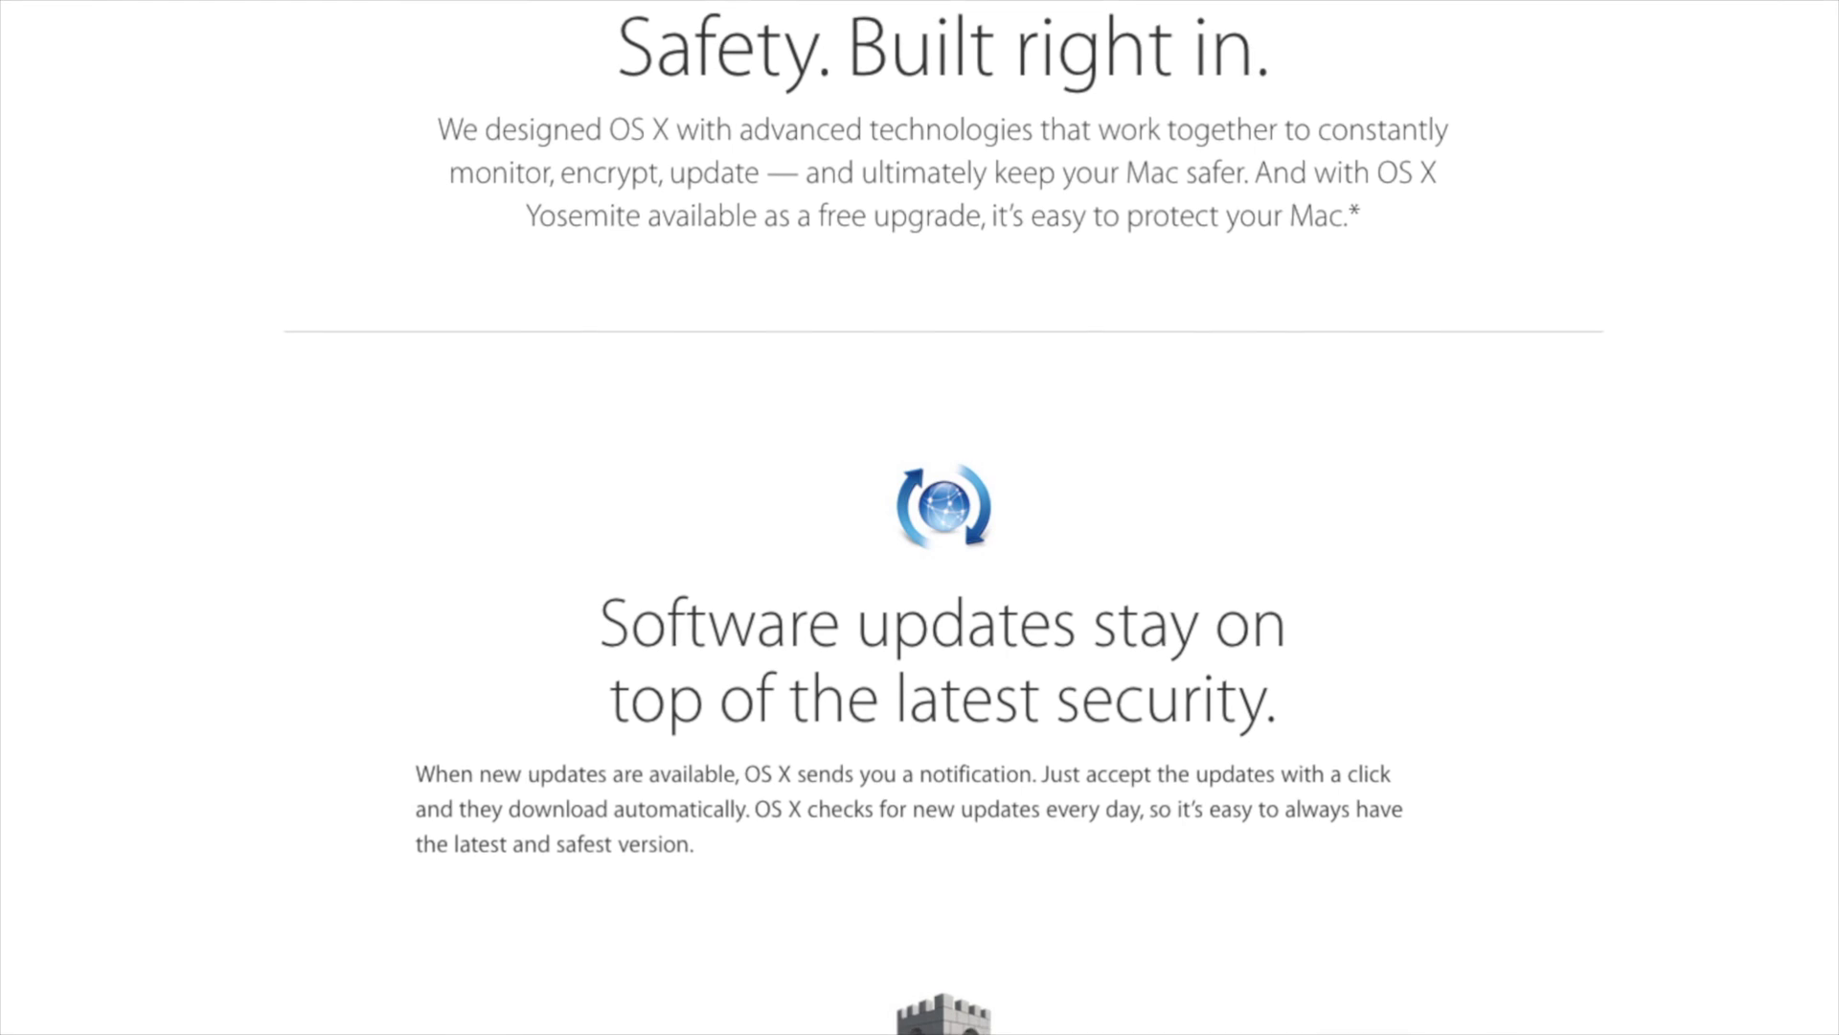
scroll(down, 3)
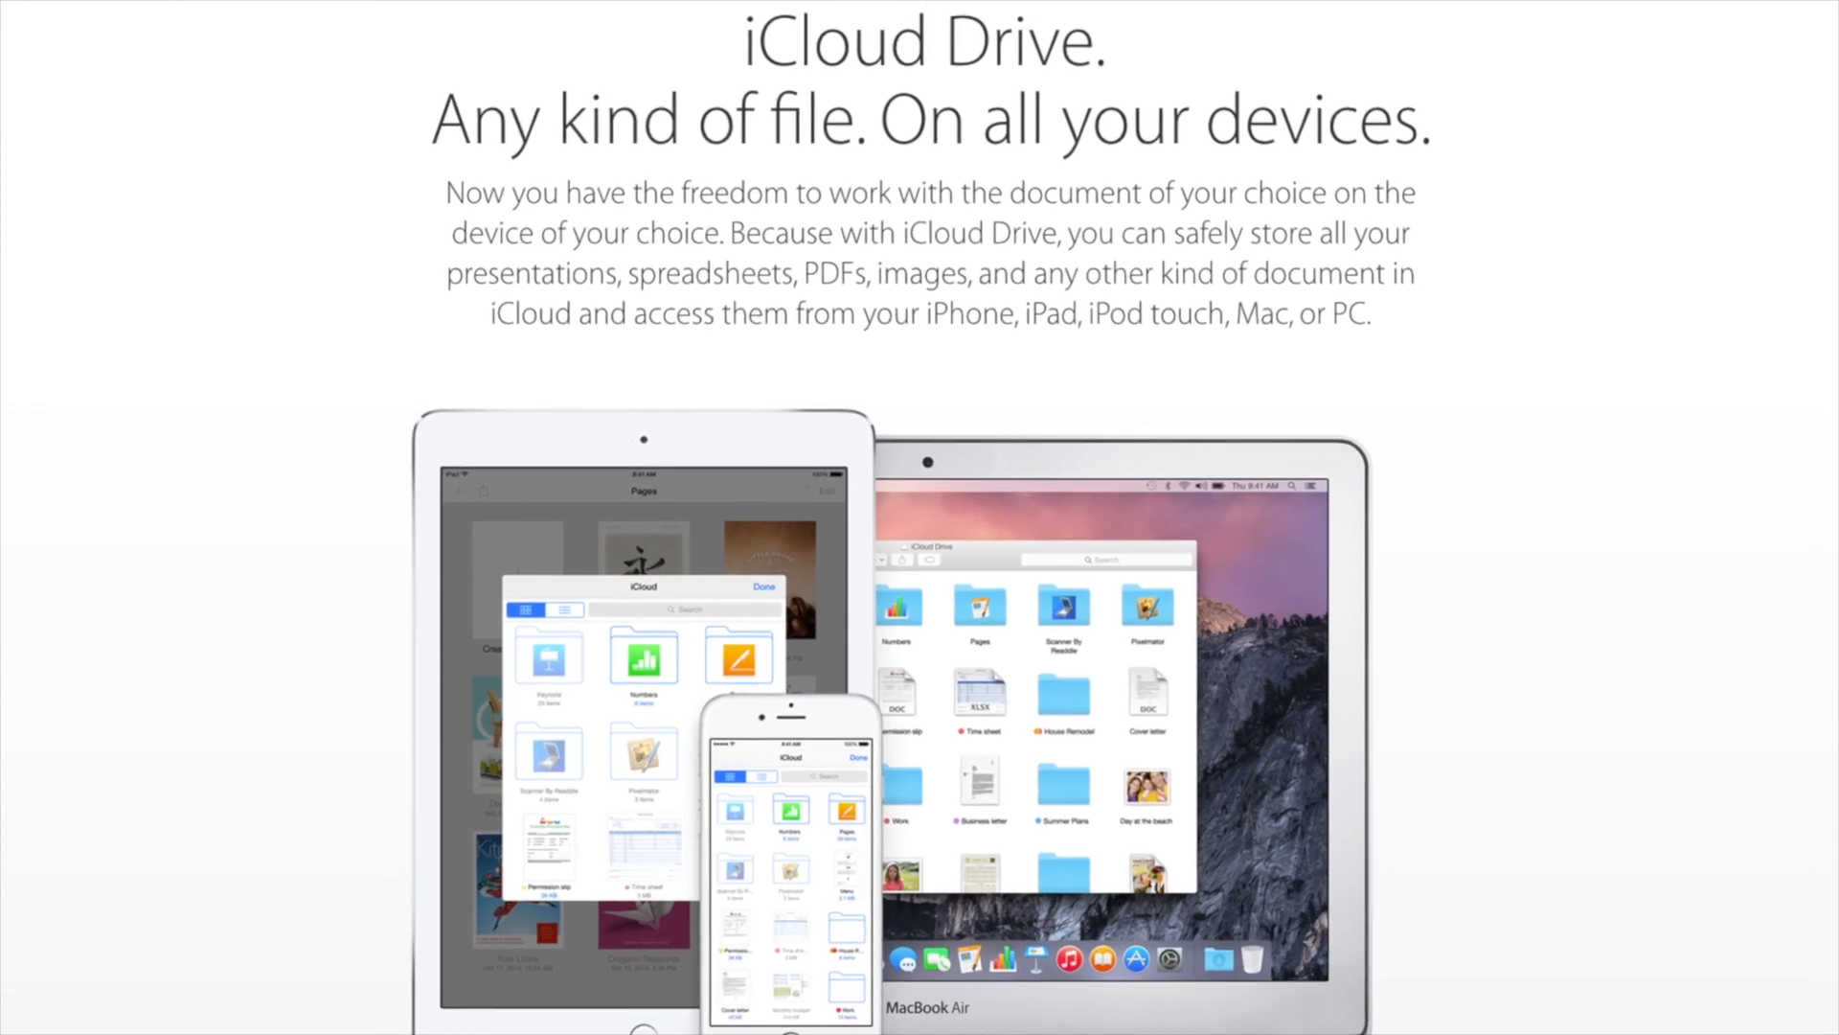
scroll(down, 3)
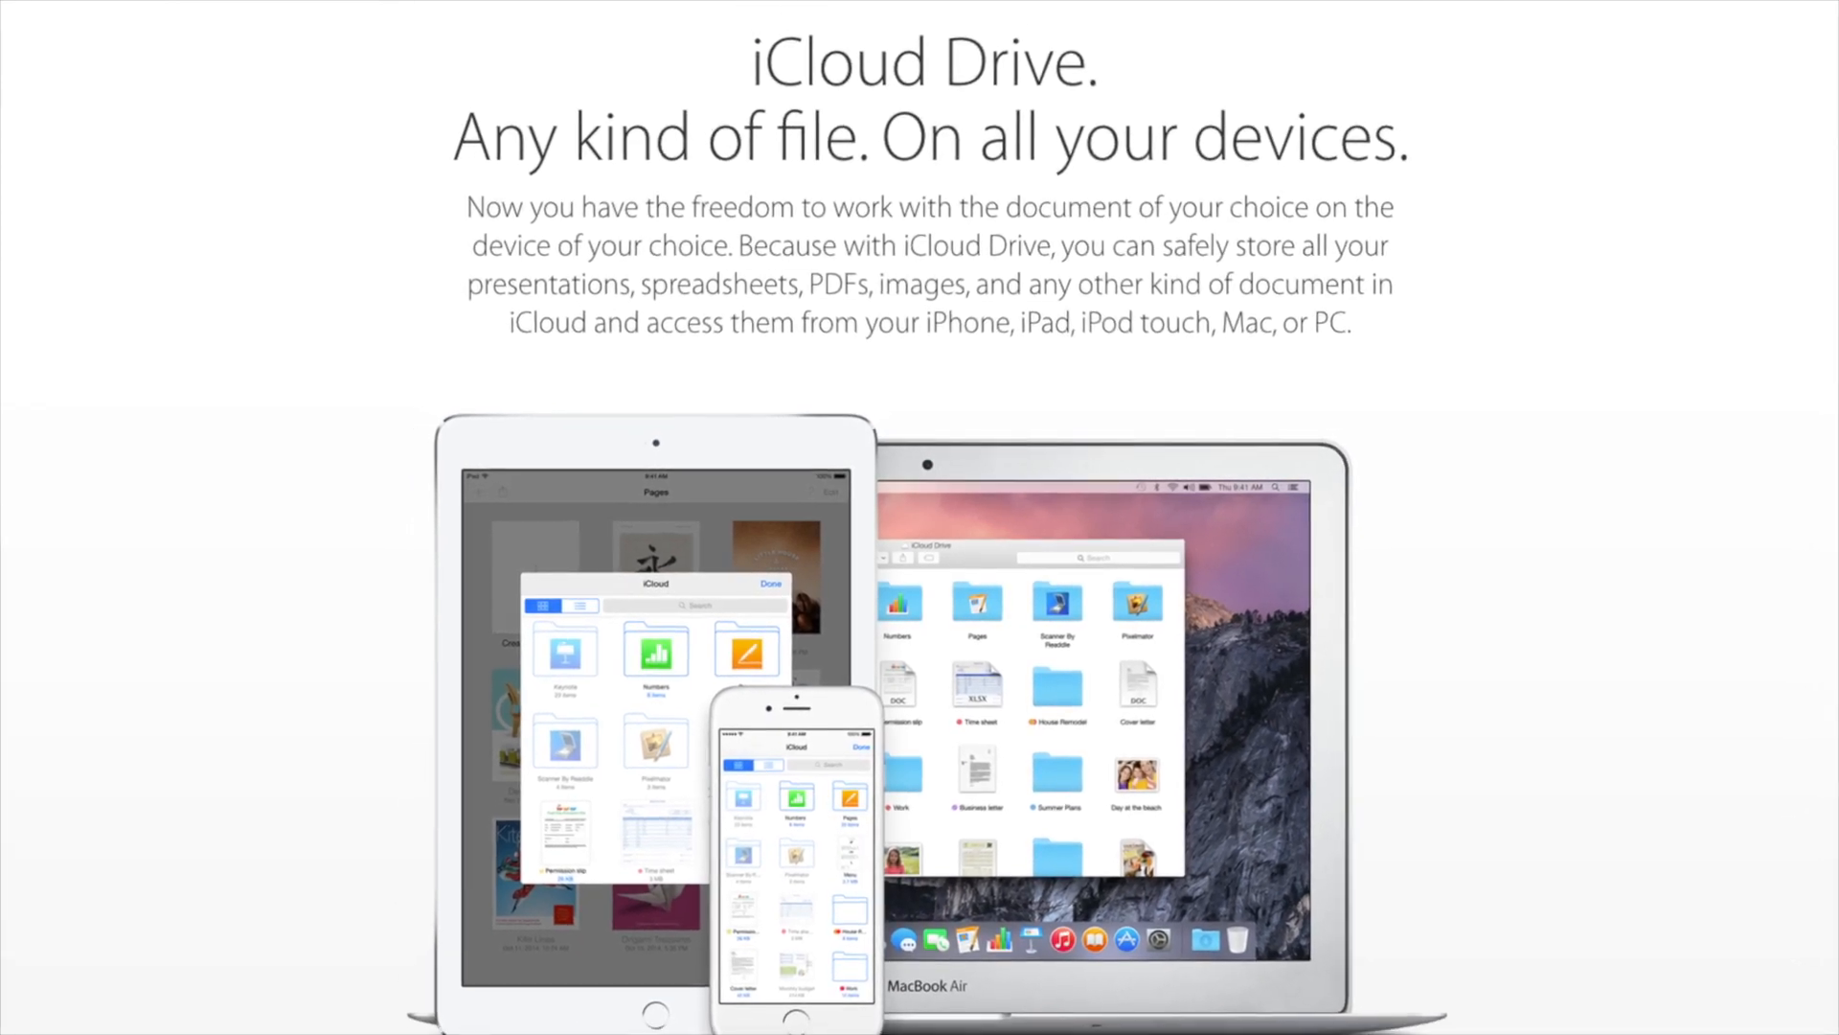
scroll(down, 3)
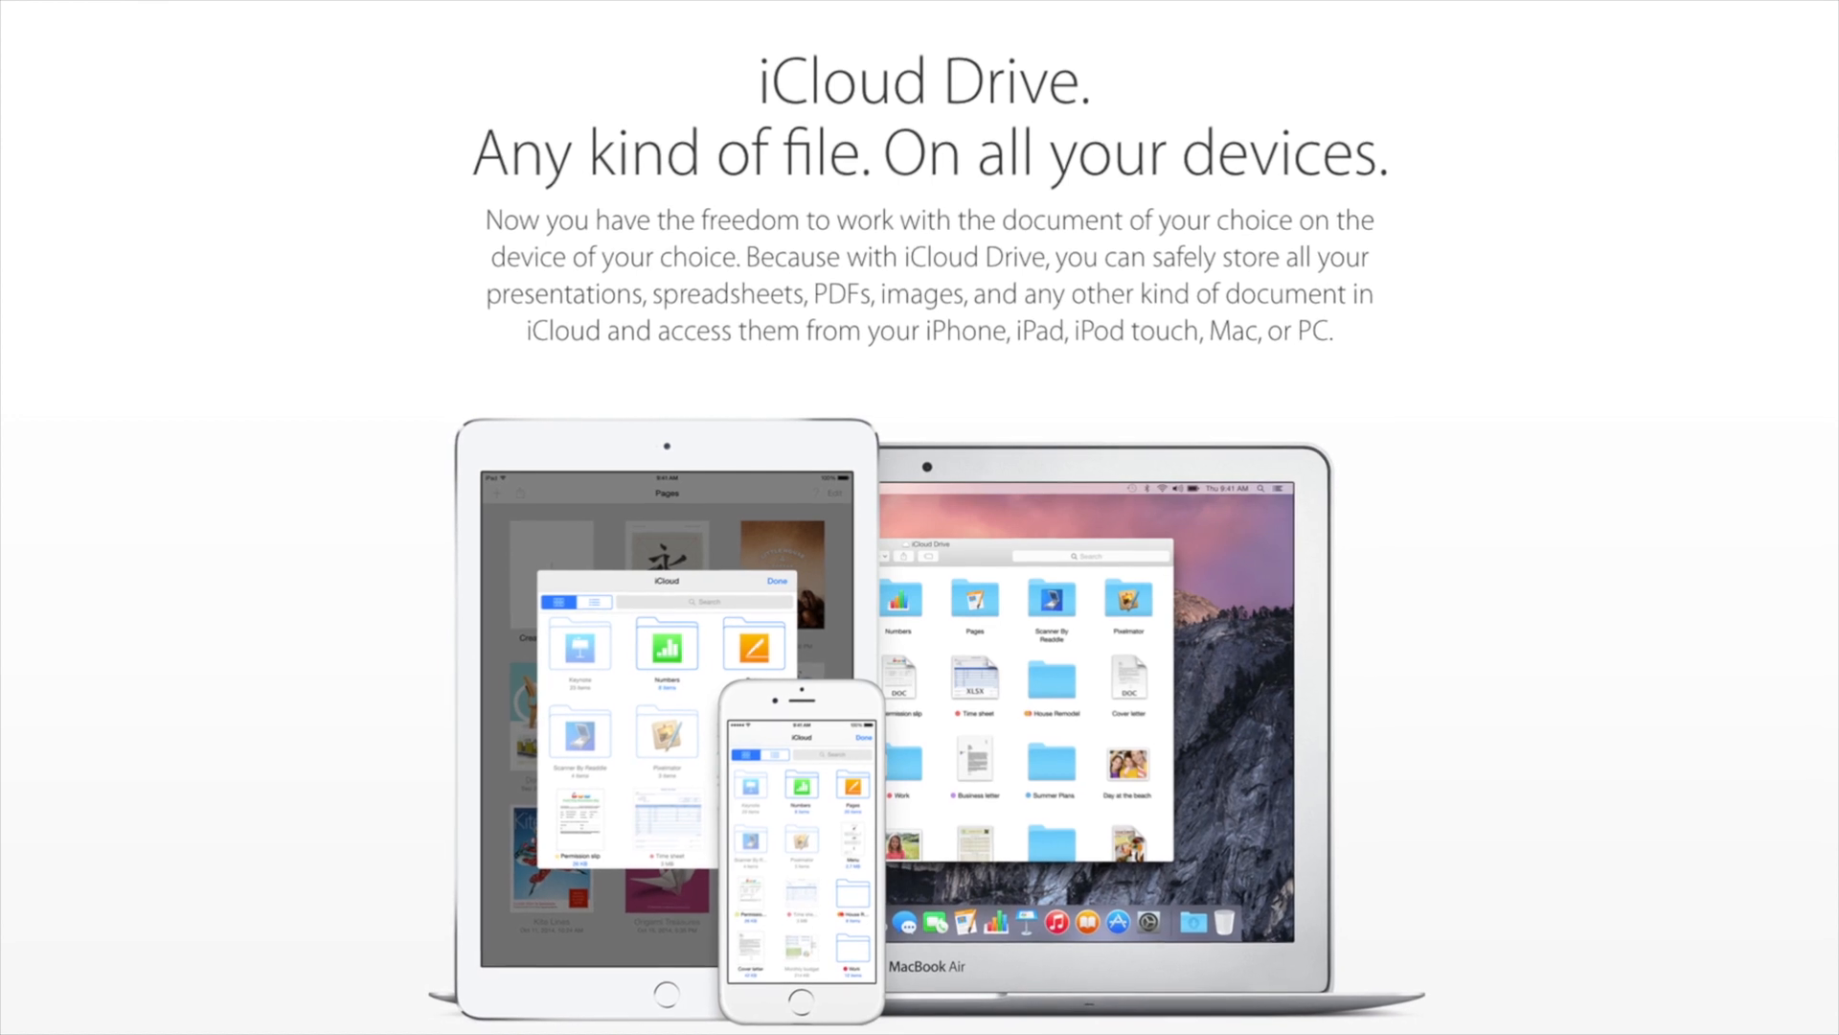